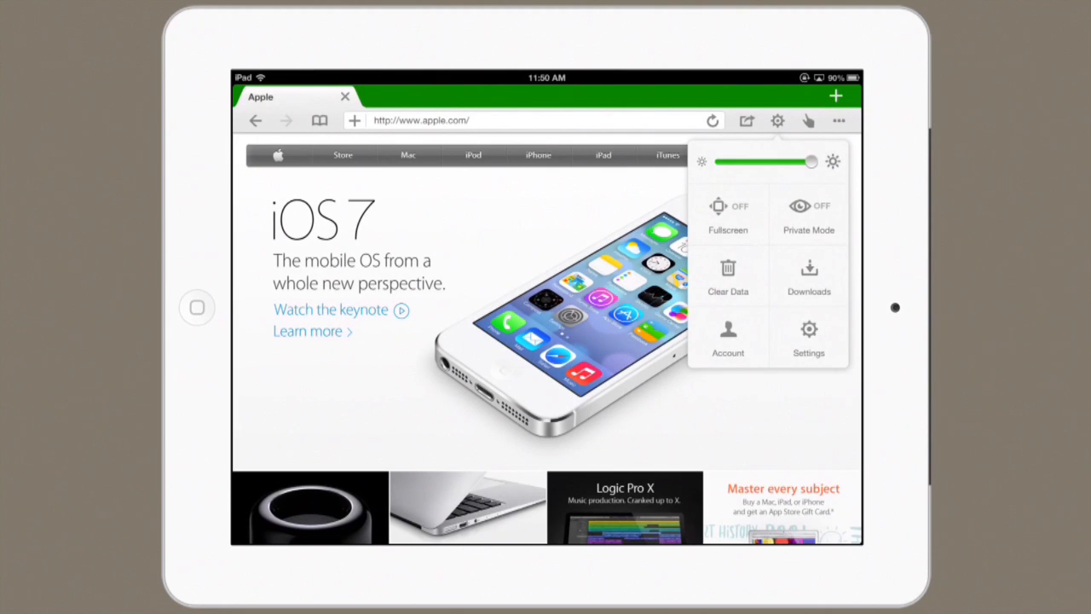
Step: Turn on Fullscreen from the Dolphin menu so apple.com hides the tab strip and address bar
left_click(726, 213)
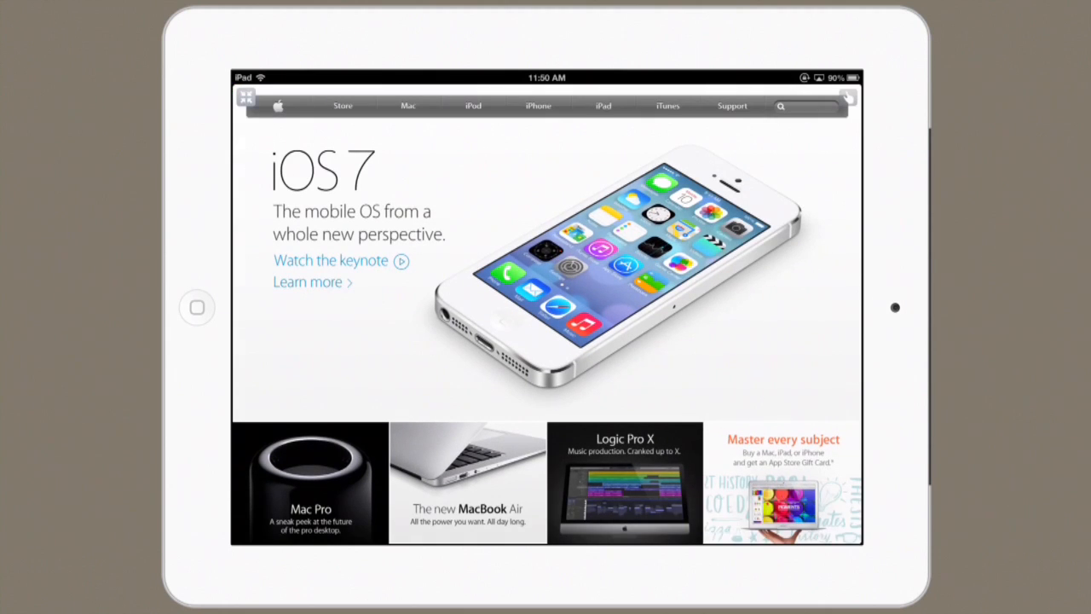
Step: Leave Dolphin's fullscreen, restoring the toolbars, and move to Atomic Web Browser on apple.com/ios/ios7
scroll("down", 3)
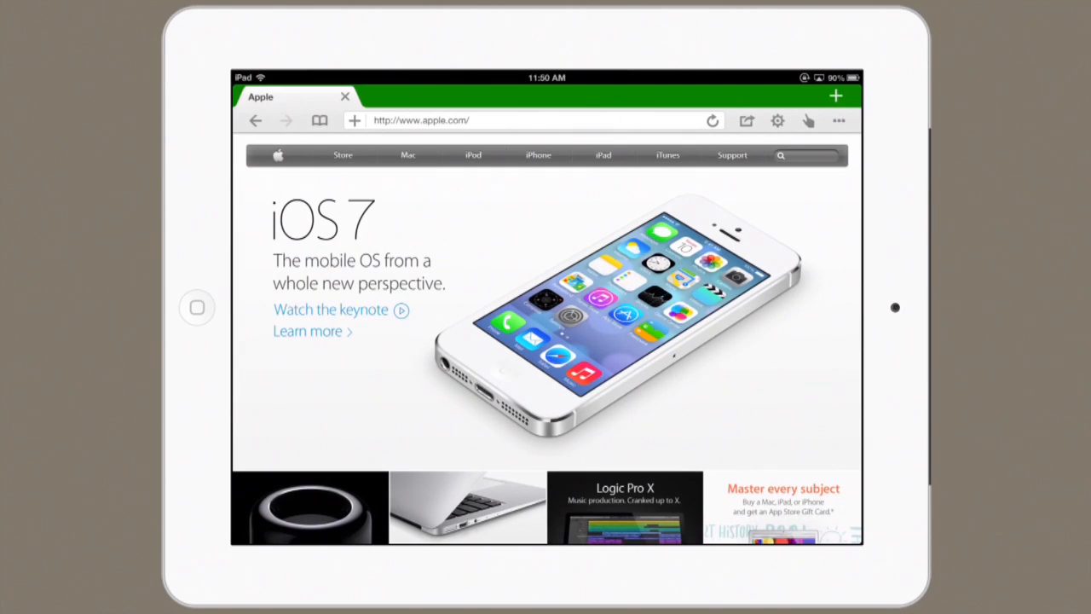
left_click(306, 331)
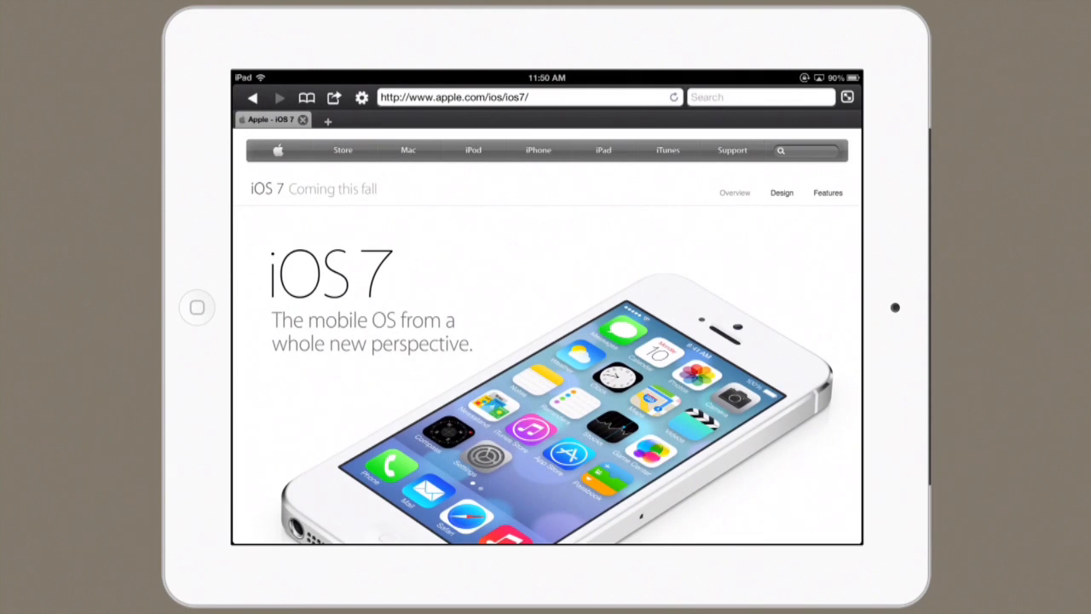